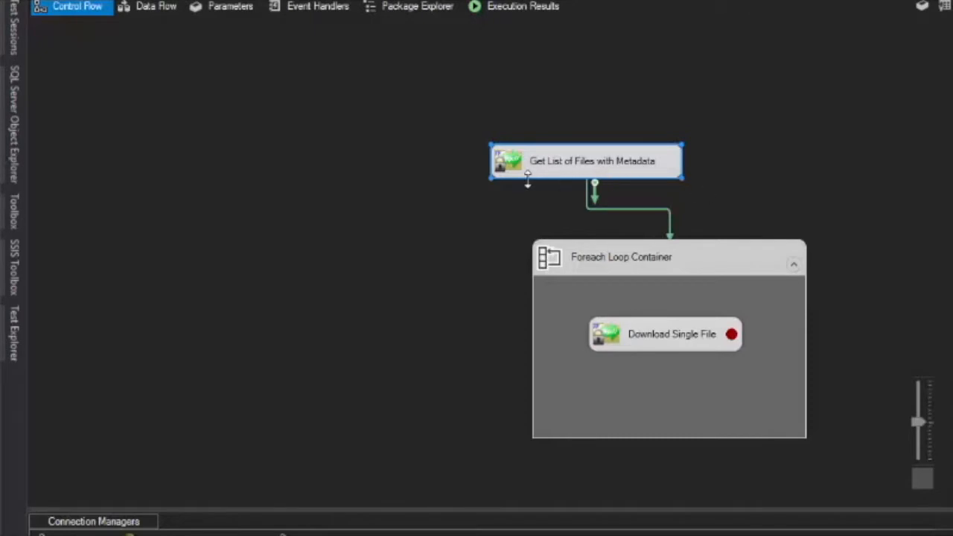
Keep 'Get list of files with metadata' as the Secure FTP task's action and review its SFTP connections
{"action": "double_click", "coordinate": [587, 161]}
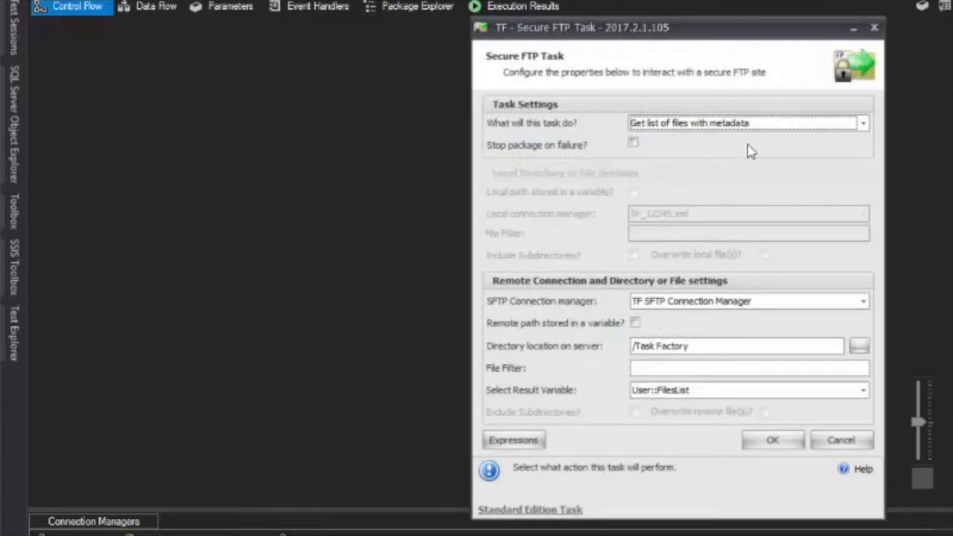
{"action": "left_click", "coordinate": [747, 122]}
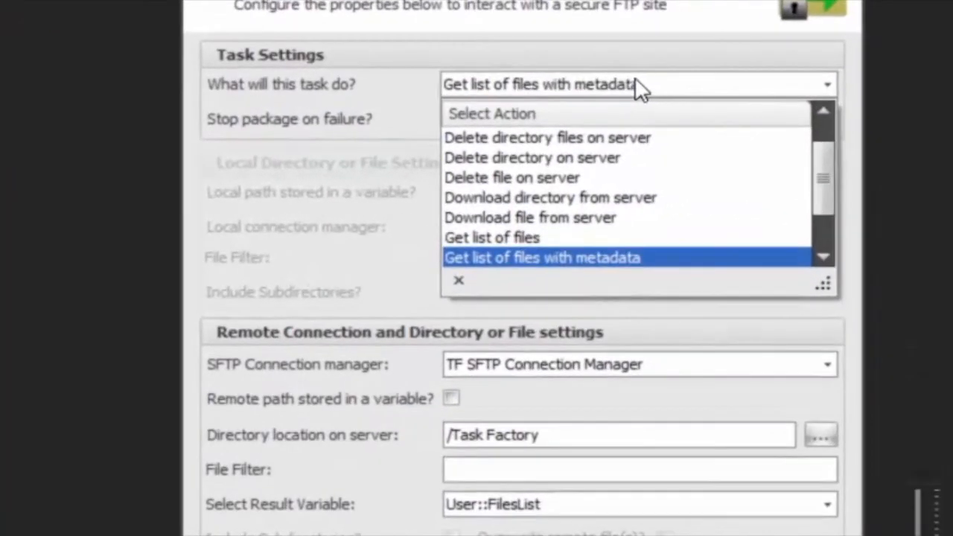
{"action": "left_click", "coordinate": [542, 256]}
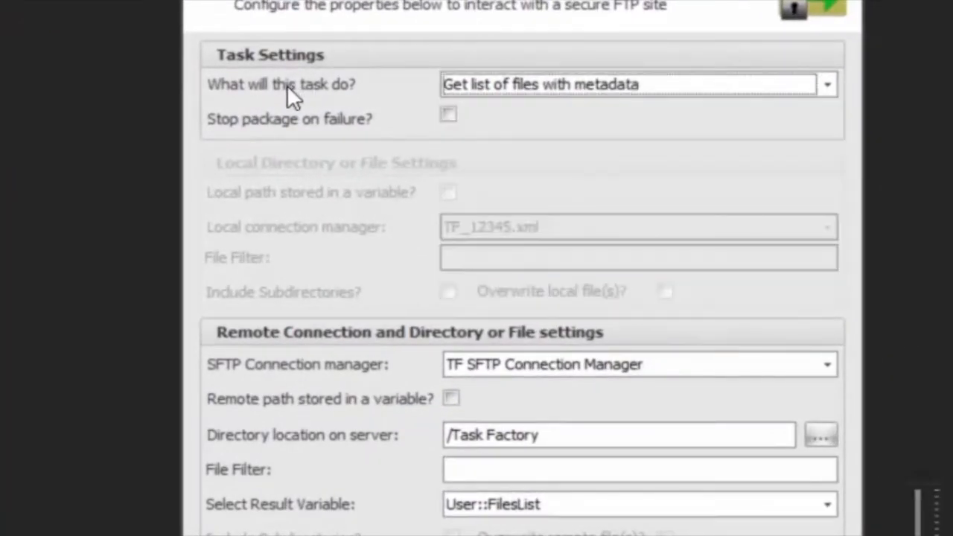
{"action": "left_click", "coordinate": [826, 363]}
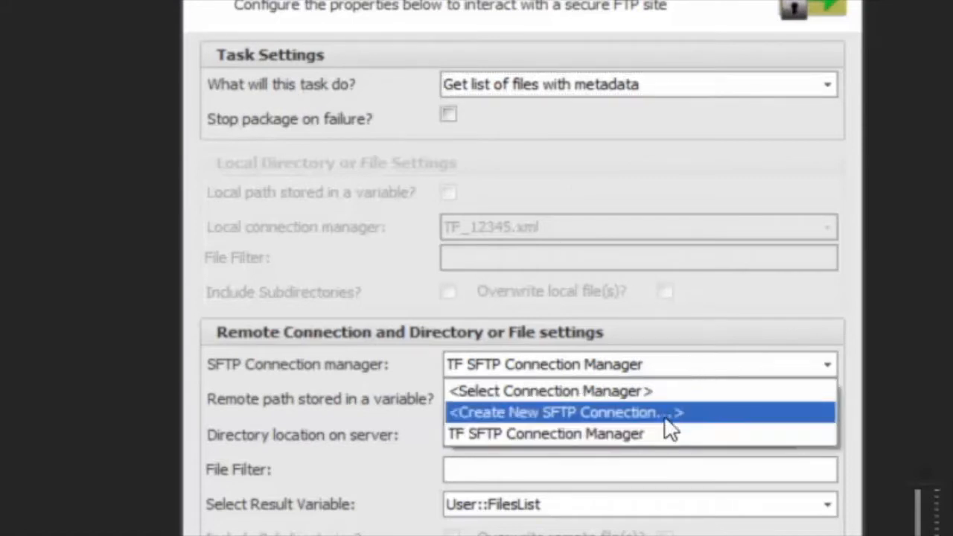
{"action": "mouse_move", "coordinate": [652, 435]}
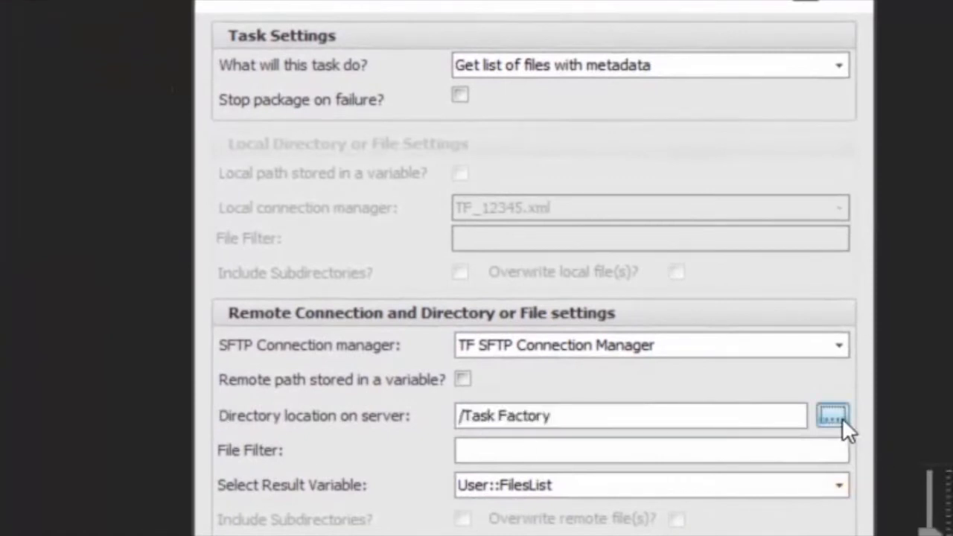
{"action": "left_click", "coordinate": [833, 415]}
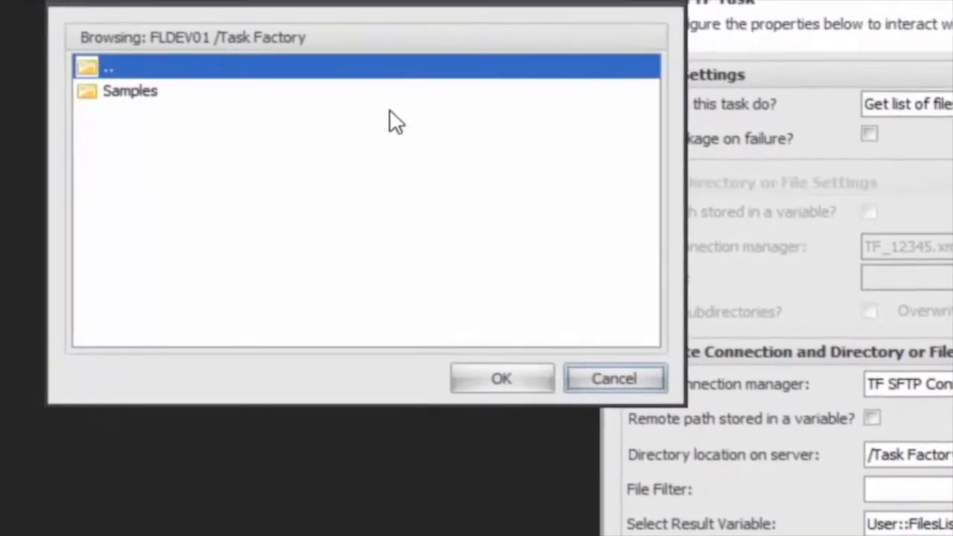
{"action": "double_click", "coordinate": [107, 66]}
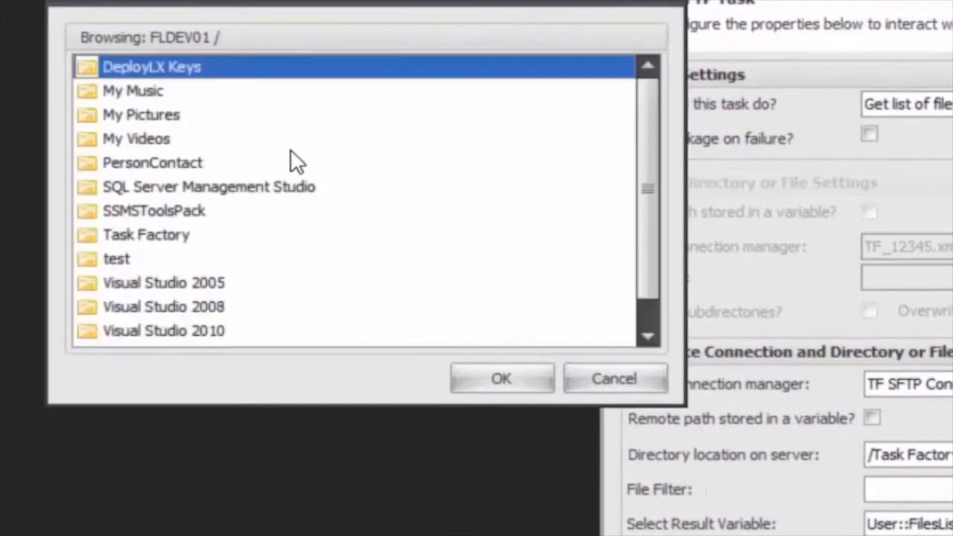
{"action": "left_click", "coordinate": [146, 235]}
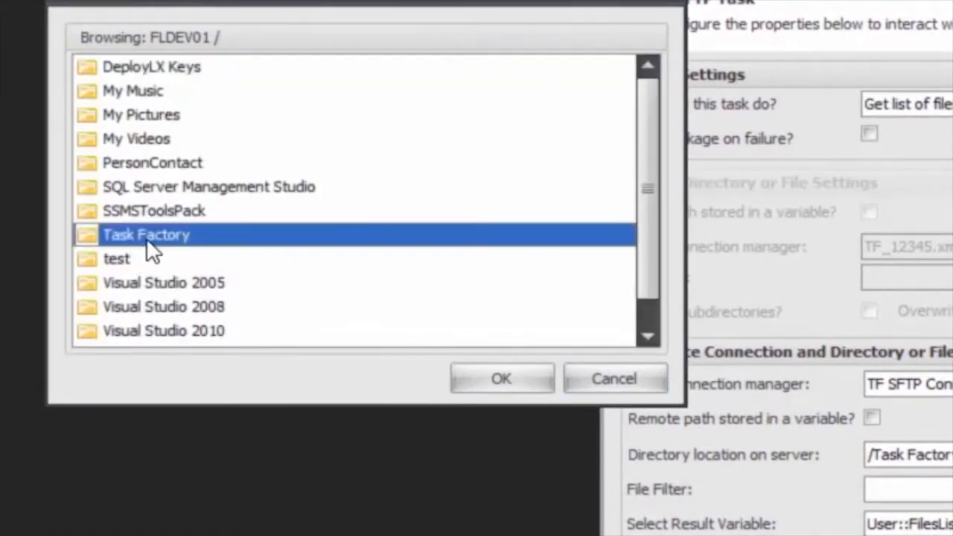
{"action": "left_click", "coordinate": [500, 379]}
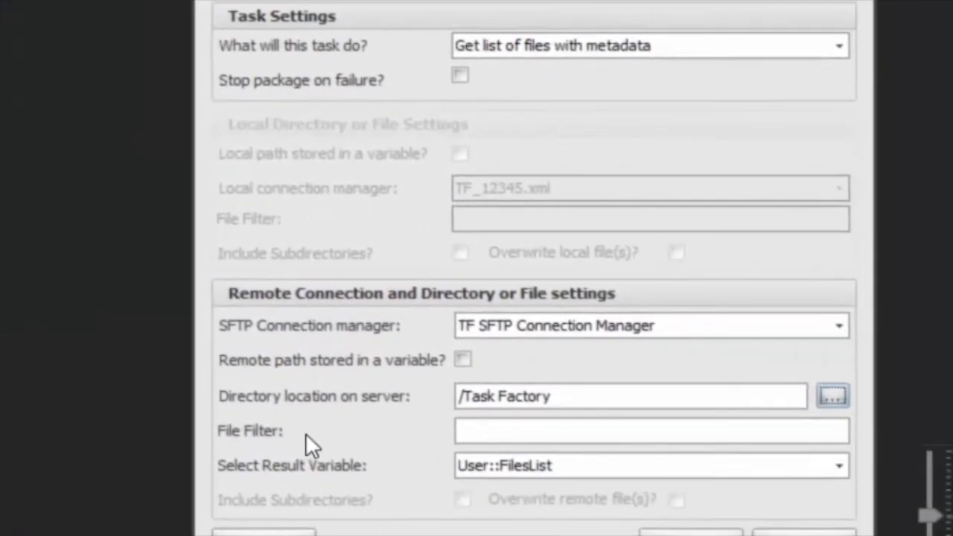
{"action": "left_click", "coordinate": [631, 396]}
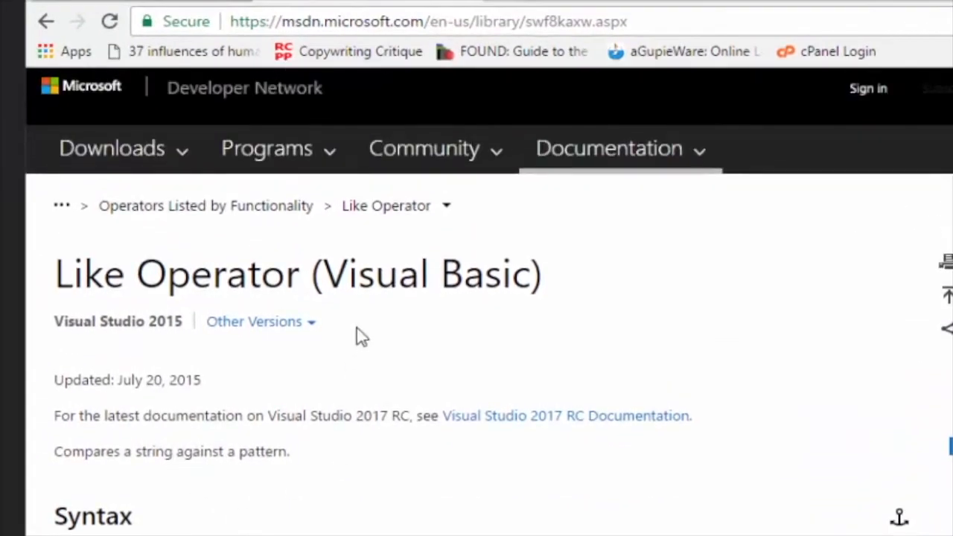
Scroll the Like Operator documentation down to the wildcard Pattern Options table
{"action": "scroll", "scroll_direction": "down", "scroll_amount": 3}
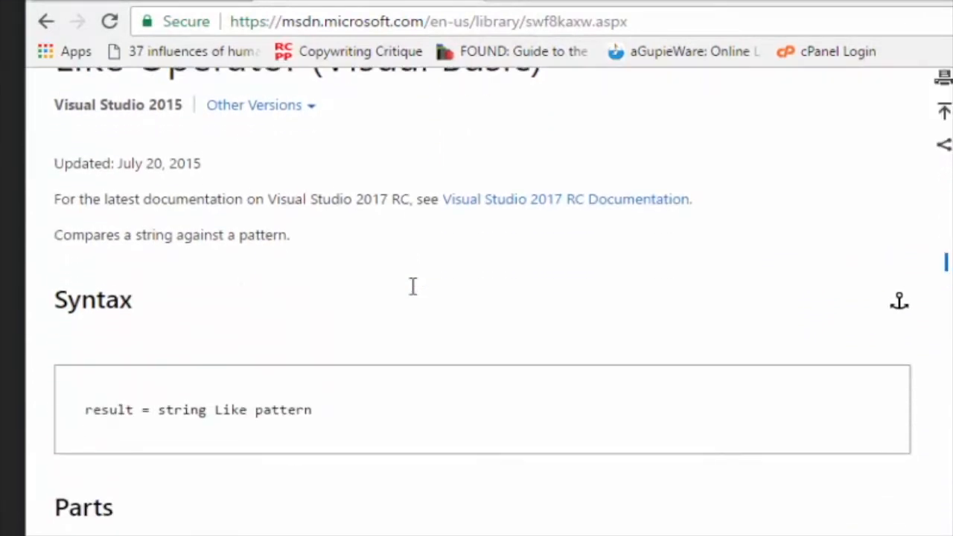
{"action": "scroll", "scroll_direction": "down", "scroll_amount": 3}
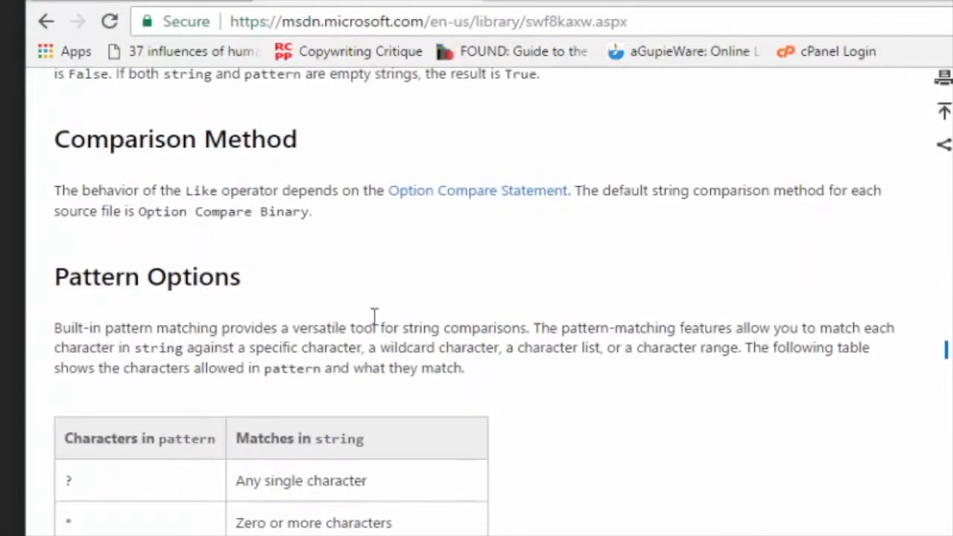
{"action": "scroll", "scroll_direction": "down", "scroll_amount": 3}
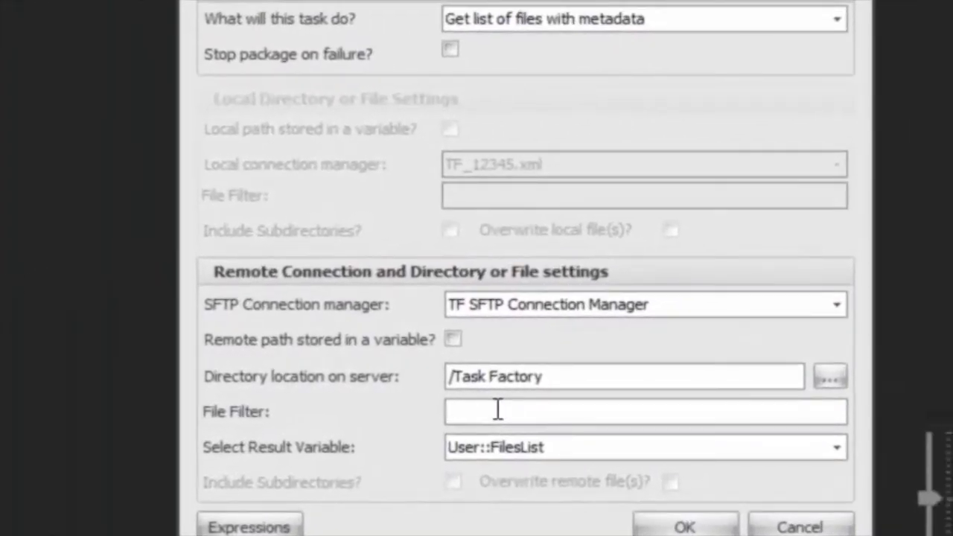
Try a '*.z' file filter on the /Task Factory directory before emptying it
{"action": "type", "text": "*"}
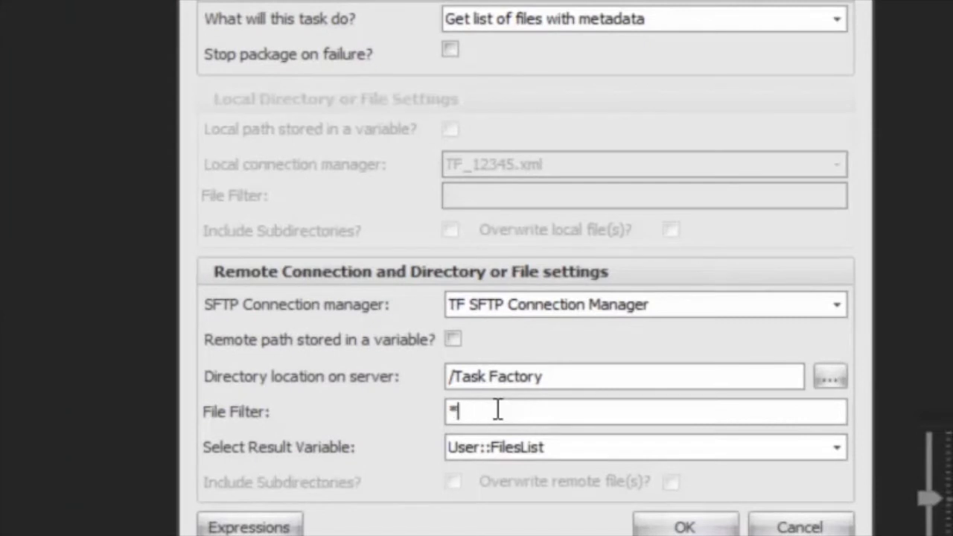
{"action": "type", "text": ".z"}
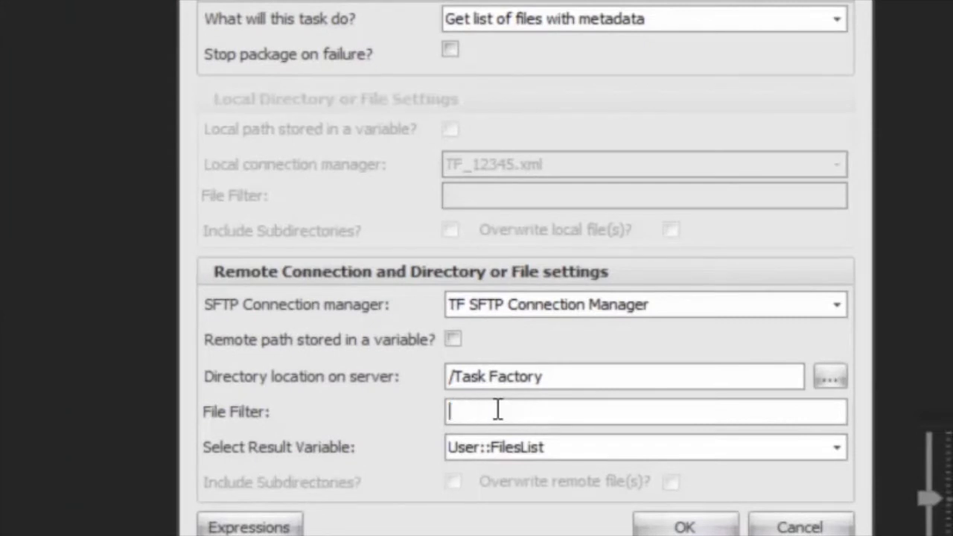
{"action": "mouse_move", "coordinate": [435, 458]}
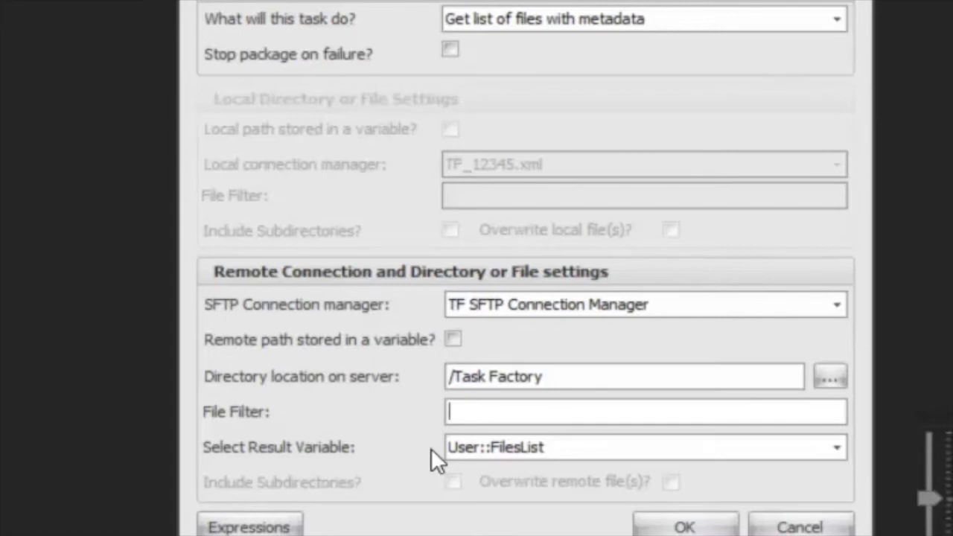
{"action": "mouse_move", "coordinate": [577, 454]}
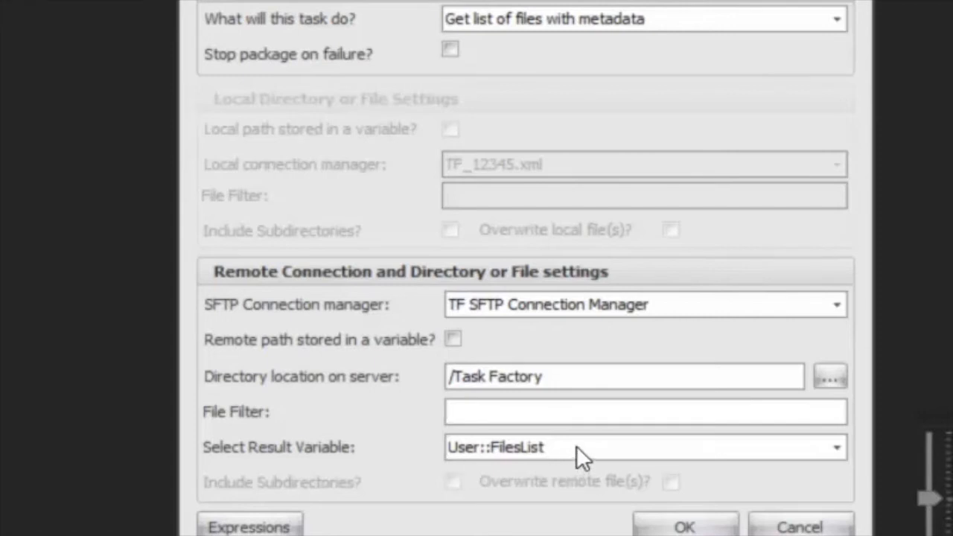
Store the result in User::FilesList and confirm the Secure FTP task settings
{"action": "left_click", "coordinate": [835, 447]}
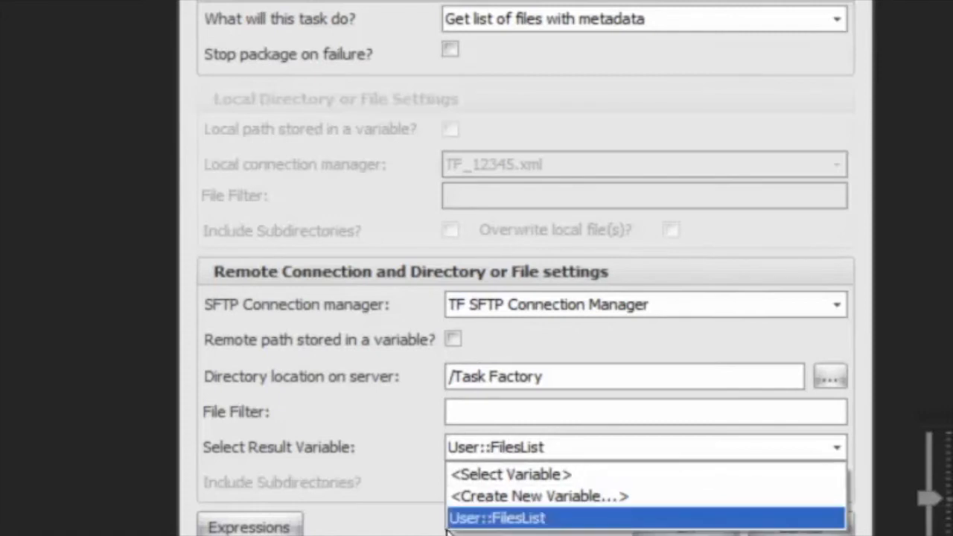
{"action": "left_click", "coordinate": [538, 496]}
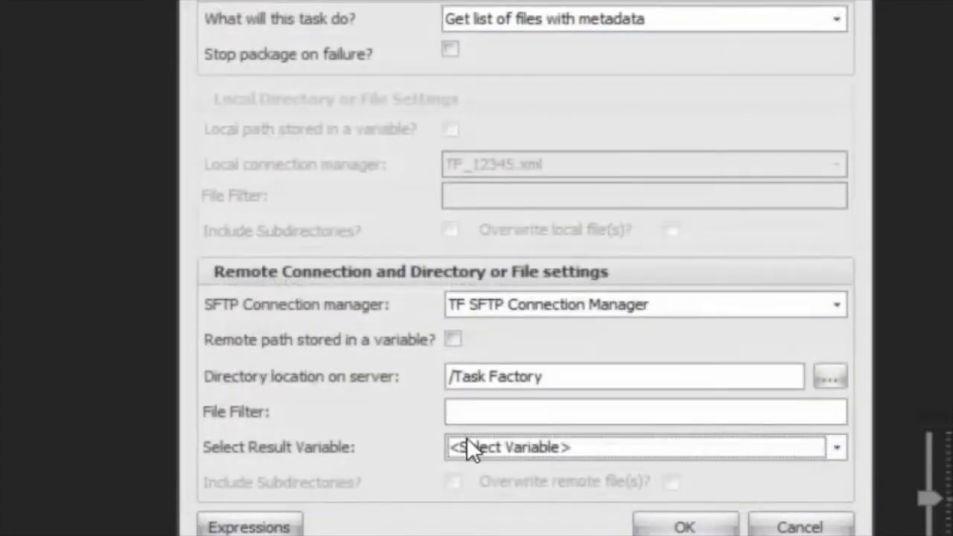
{"action": "type", "text": "User::FilesList"}
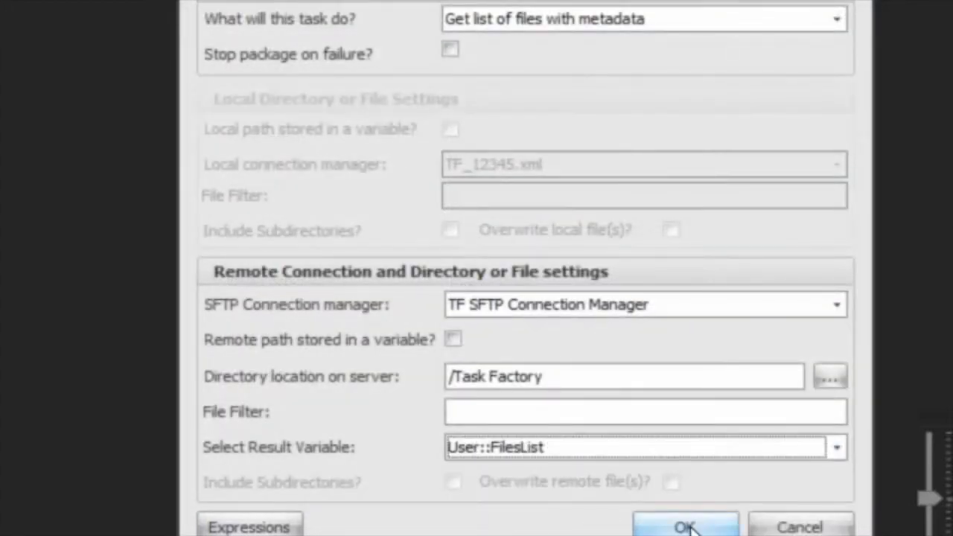
{"action": "left_click", "coordinate": [685, 527]}
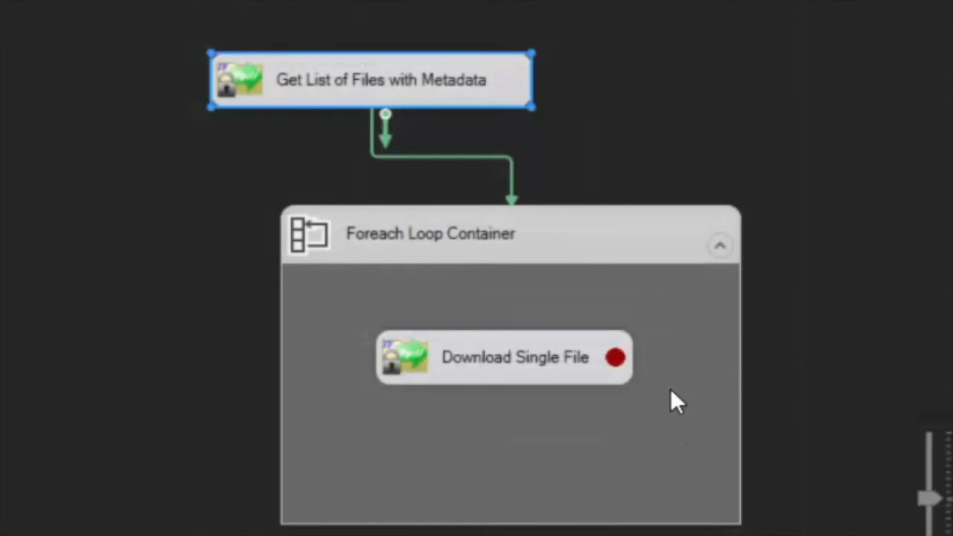
{"action": "mouse_move", "coordinate": [484, 261]}
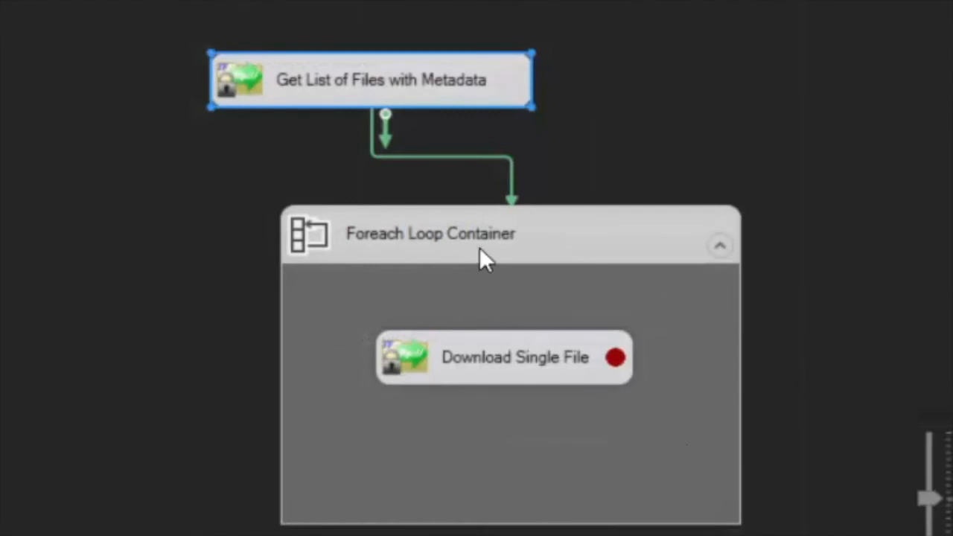
Set the Foreach loop to a Foreach ADO Enumerator over User::FilesList and show its variable mappings
{"action": "double_click", "coordinate": [430, 232]}
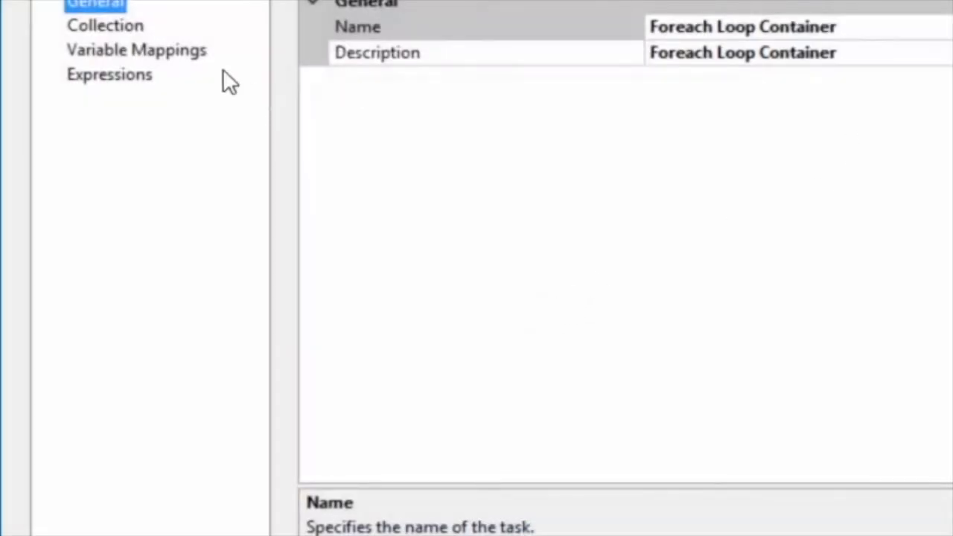
{"action": "left_click", "coordinate": [104, 24]}
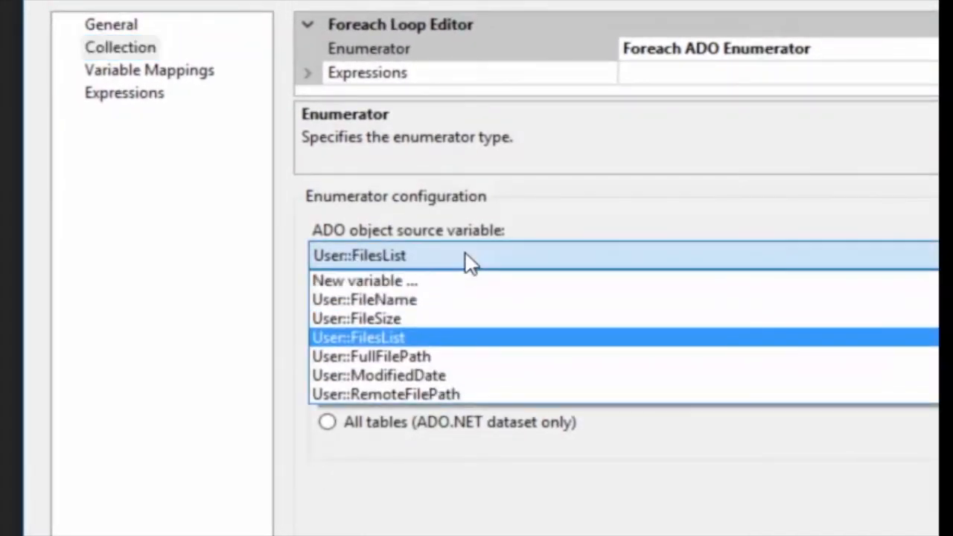
{"action": "left_click", "coordinate": [149, 70]}
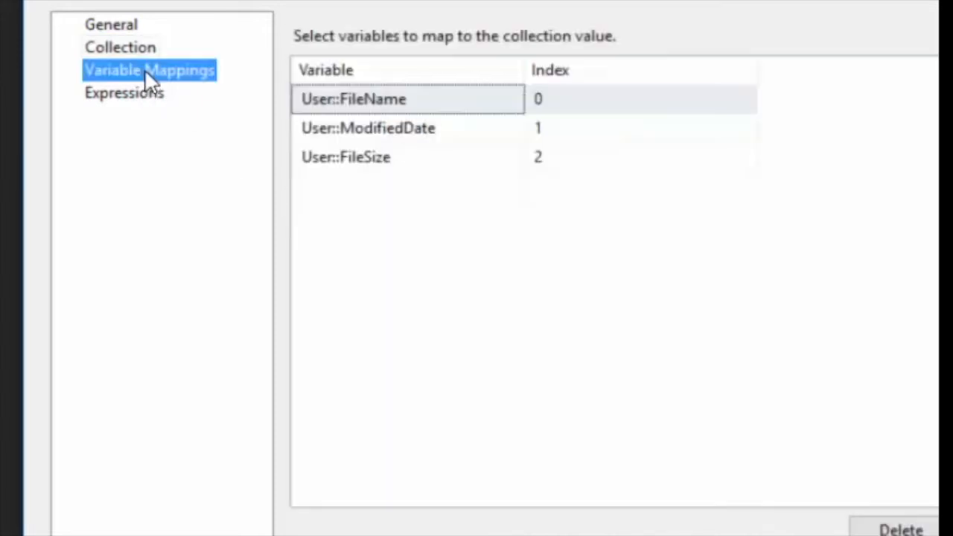
{"action": "mouse_move", "coordinate": [599, 119]}
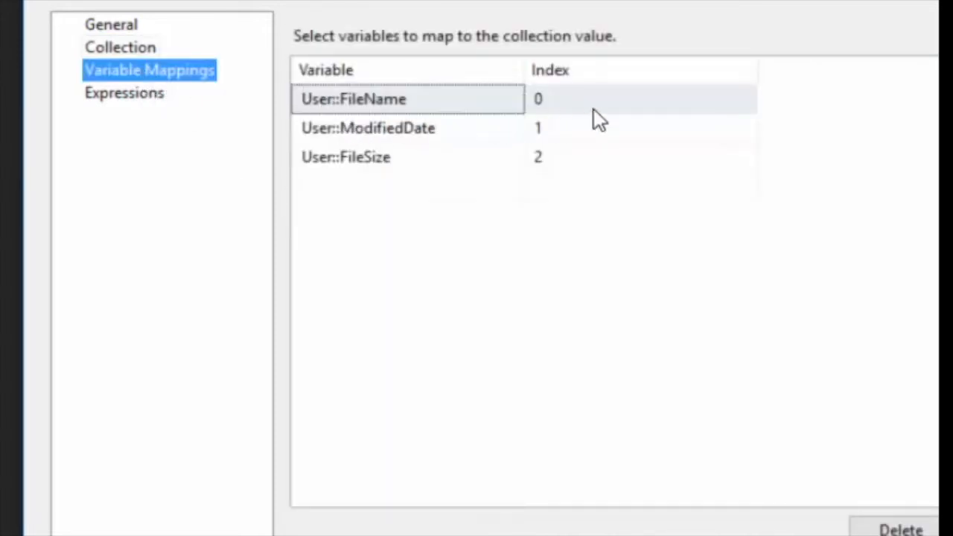
{"action": "mouse_move", "coordinate": [339, 112]}
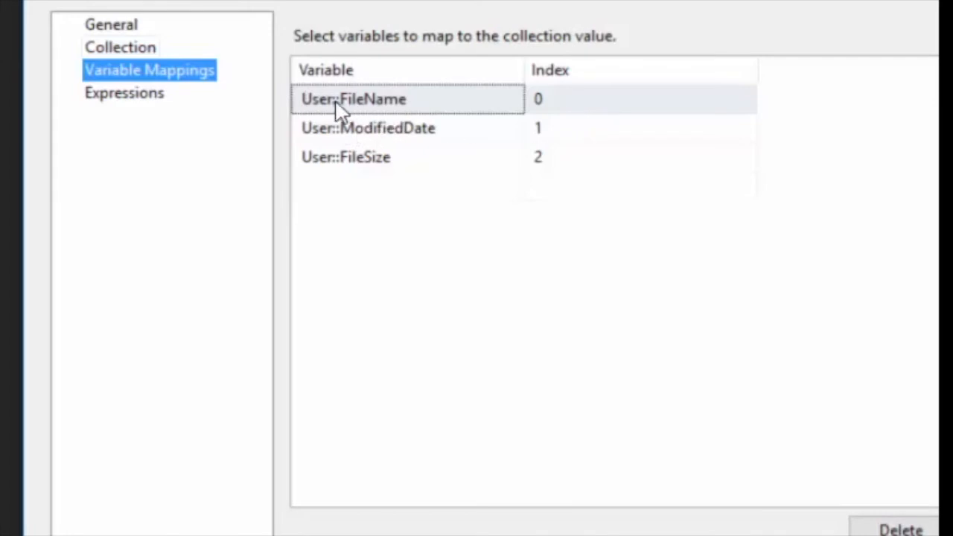
{"action": "mouse_move", "coordinate": [432, 110]}
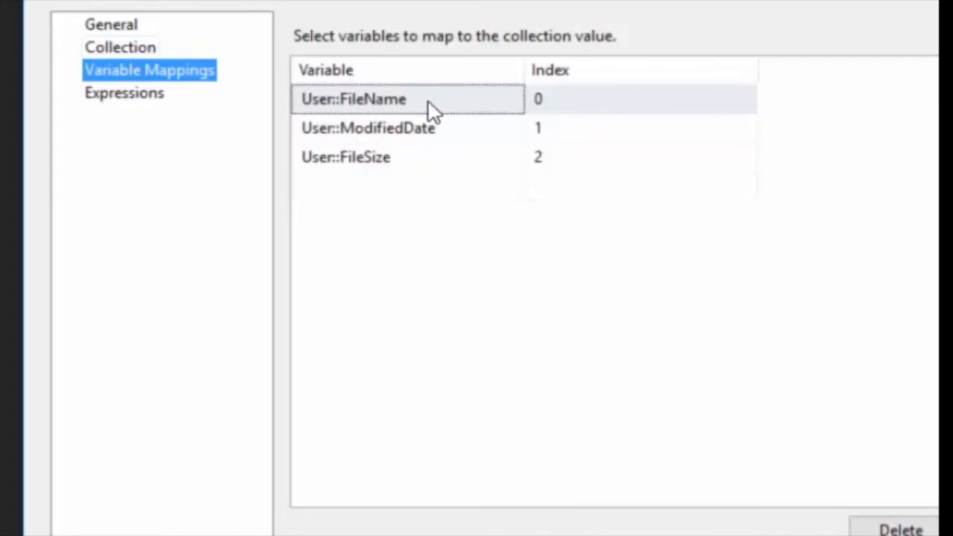
{"action": "mouse_move", "coordinate": [614, 137]}
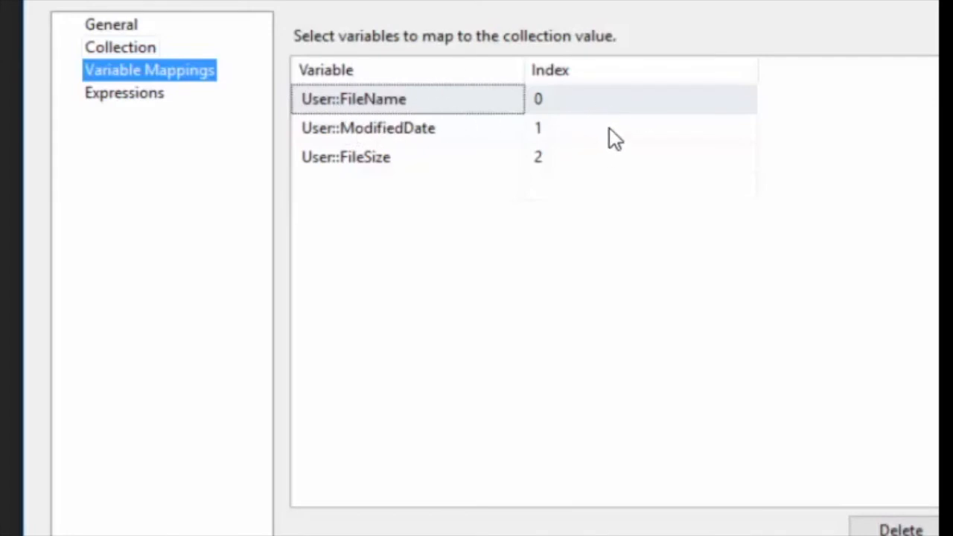
Keep FileName 0, ModifiedDate 1, FileSize 2 as the mappings and confirm the loop settings
{"action": "left_click", "coordinate": [345, 157]}
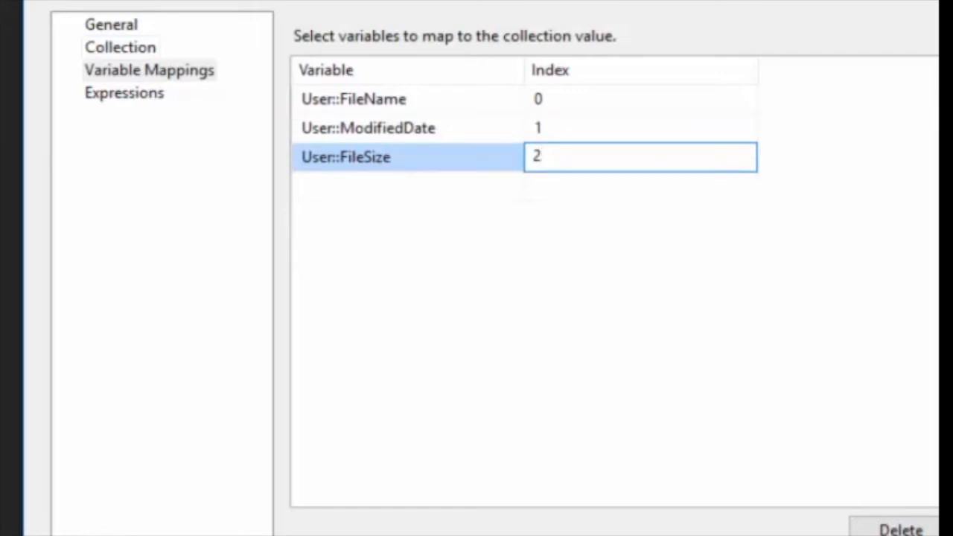
{"action": "mouse_move", "coordinate": [500, 134]}
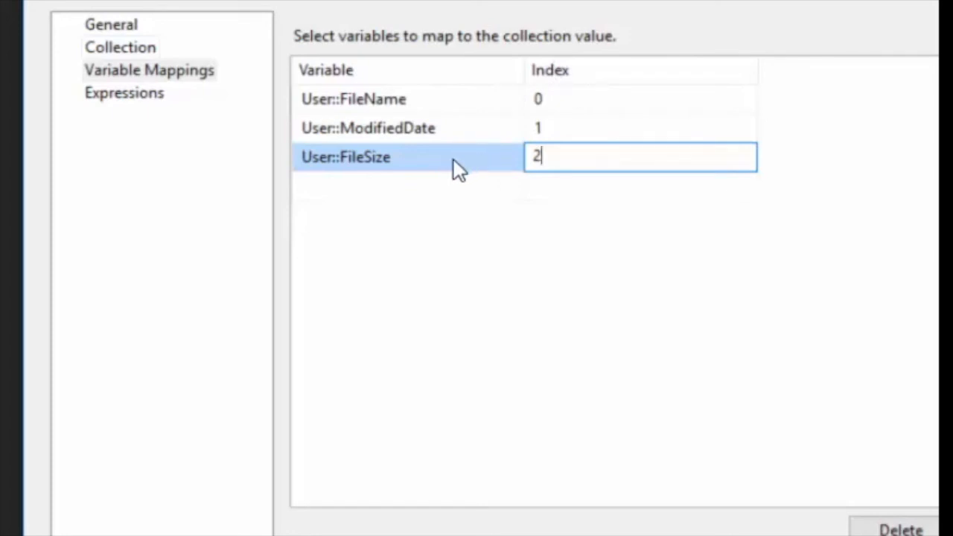
{"action": "mouse_move", "coordinate": [409, 73]}
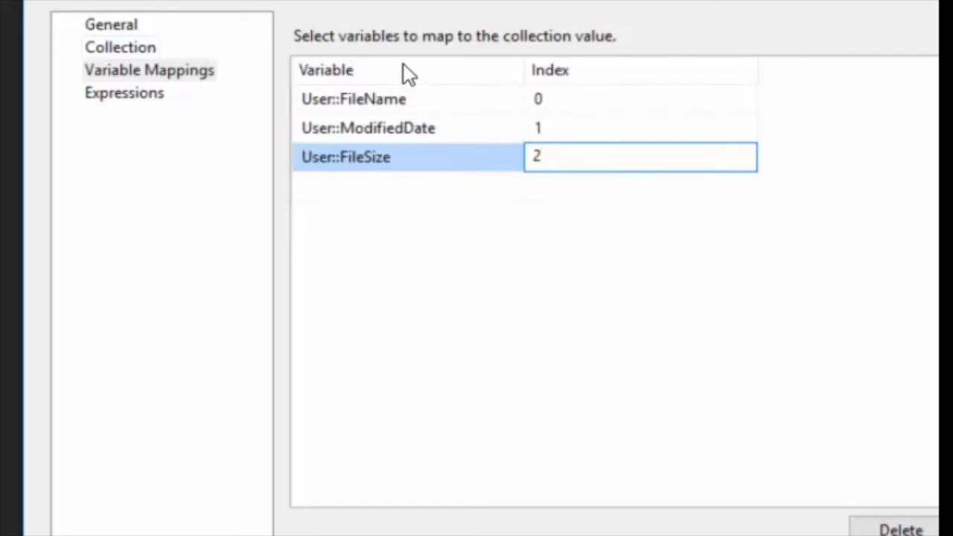
{"action": "left_click", "coordinate": [640, 157]}
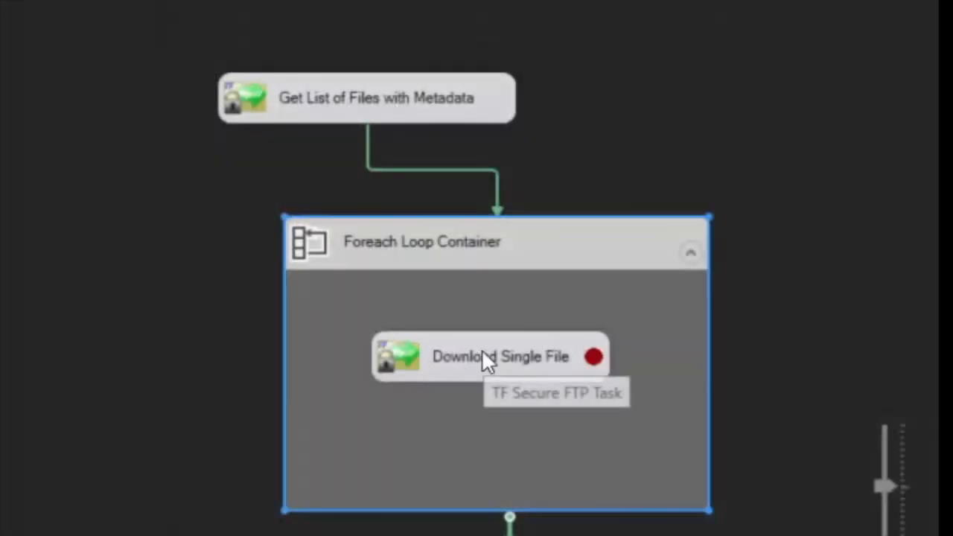
Make Download Single File download from the server into User::FullFilePath using User::RemoteFilePath
{"action": "double_click", "coordinate": [500, 355]}
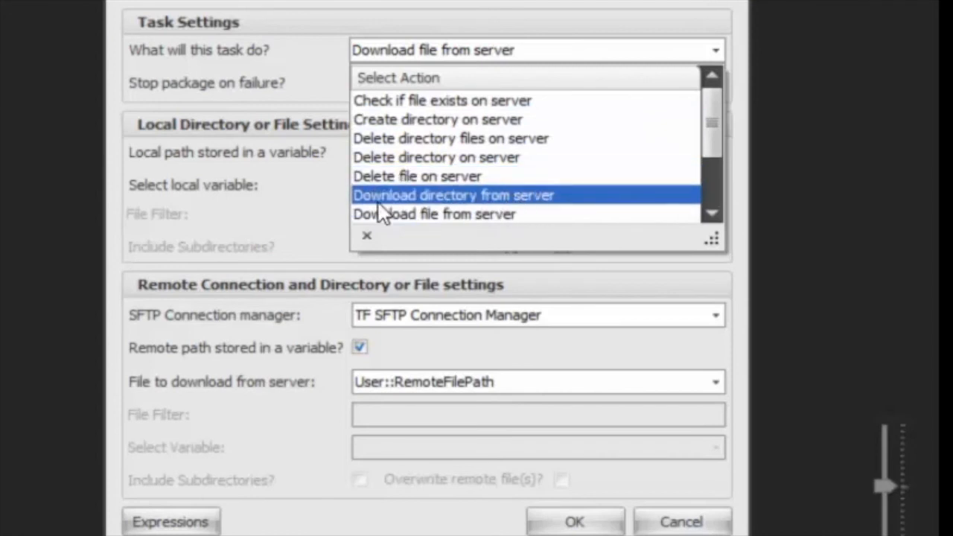
{"action": "left_click", "coordinate": [435, 215]}
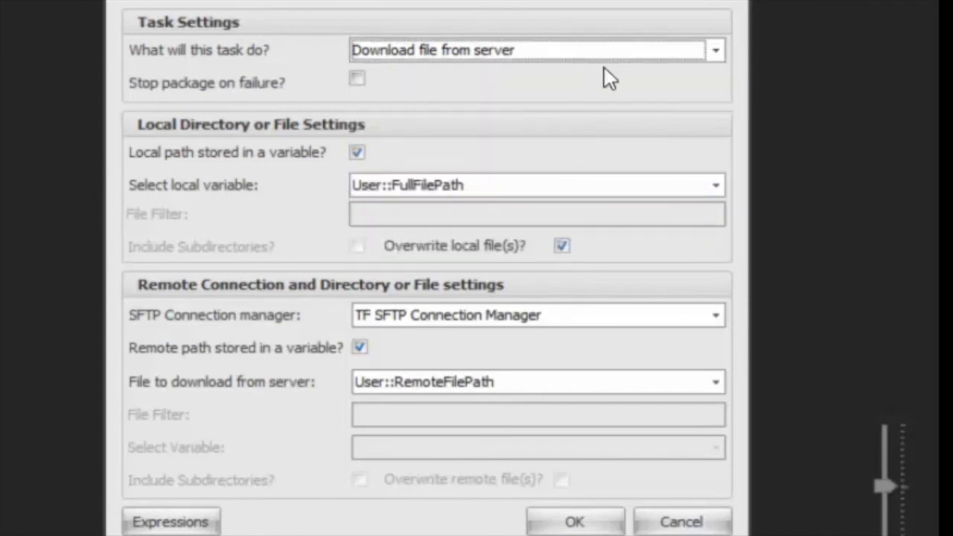